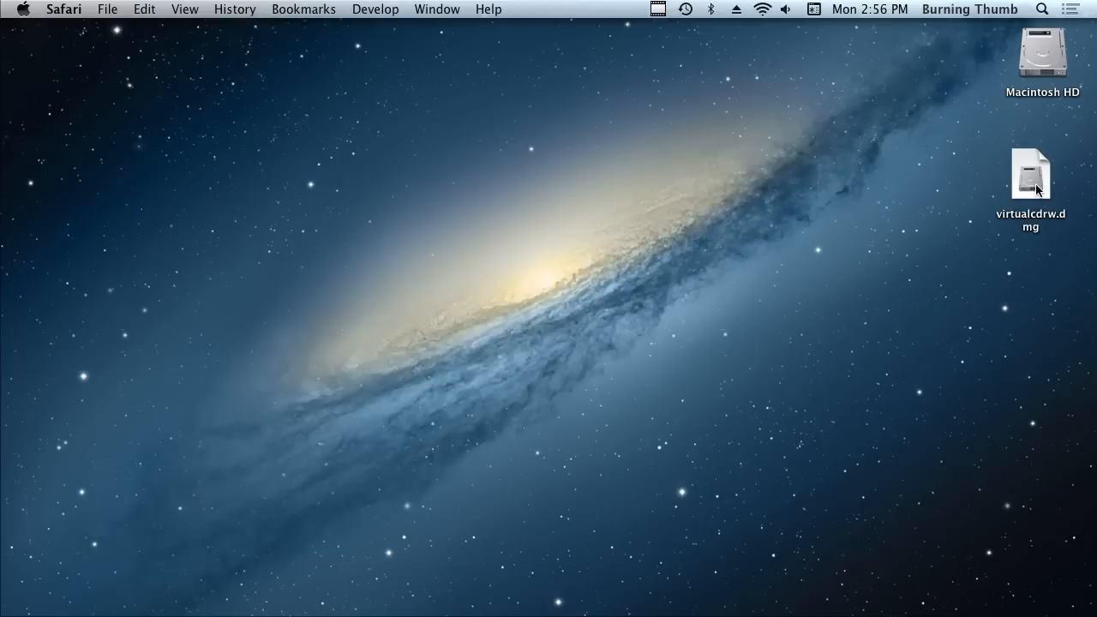
Step: Mount virtualcdrw.dmg from the desktop so the Virtual CD-RW Disk window shows its packages
{"action": "left_click", "coordinate": [1030, 175]}
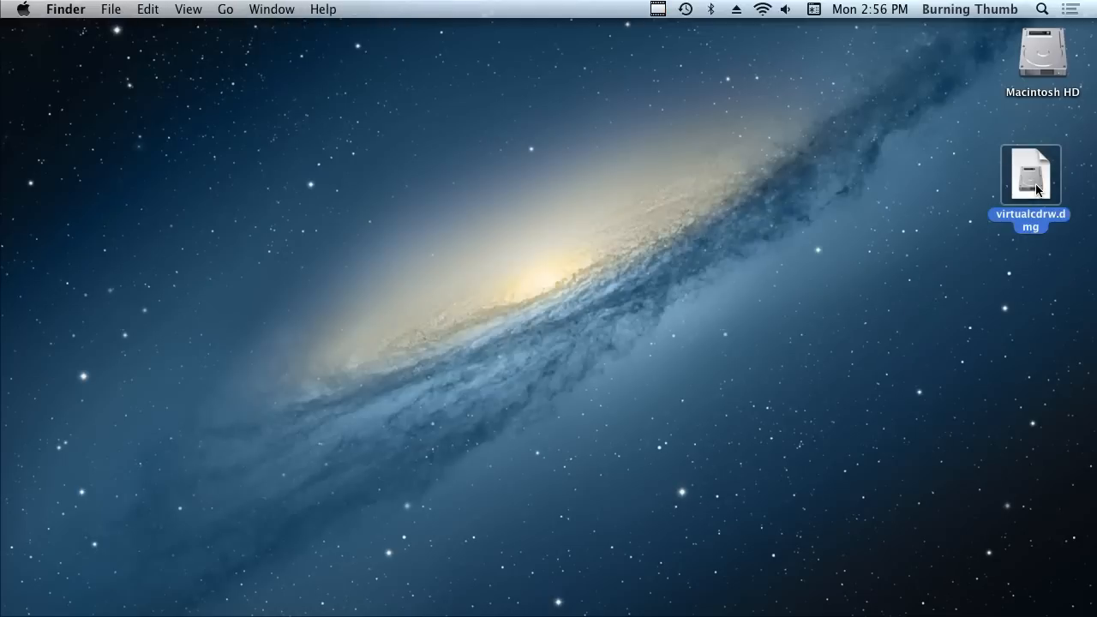
{"action": "double_click", "coordinate": [1030, 174]}
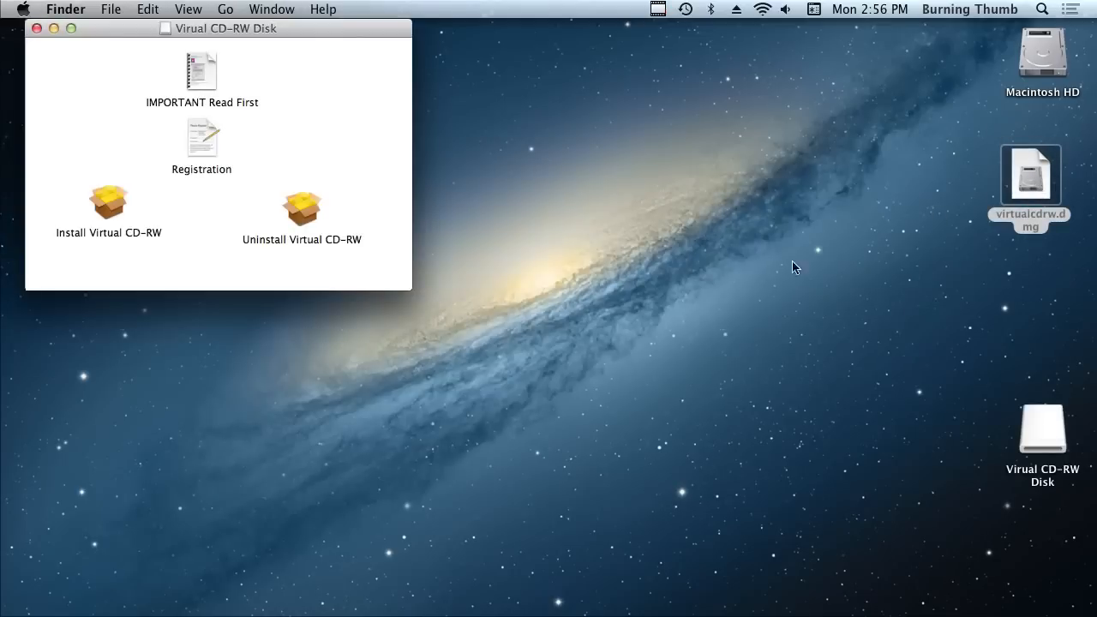
{"action": "mouse_move", "coordinate": [206, 222]}
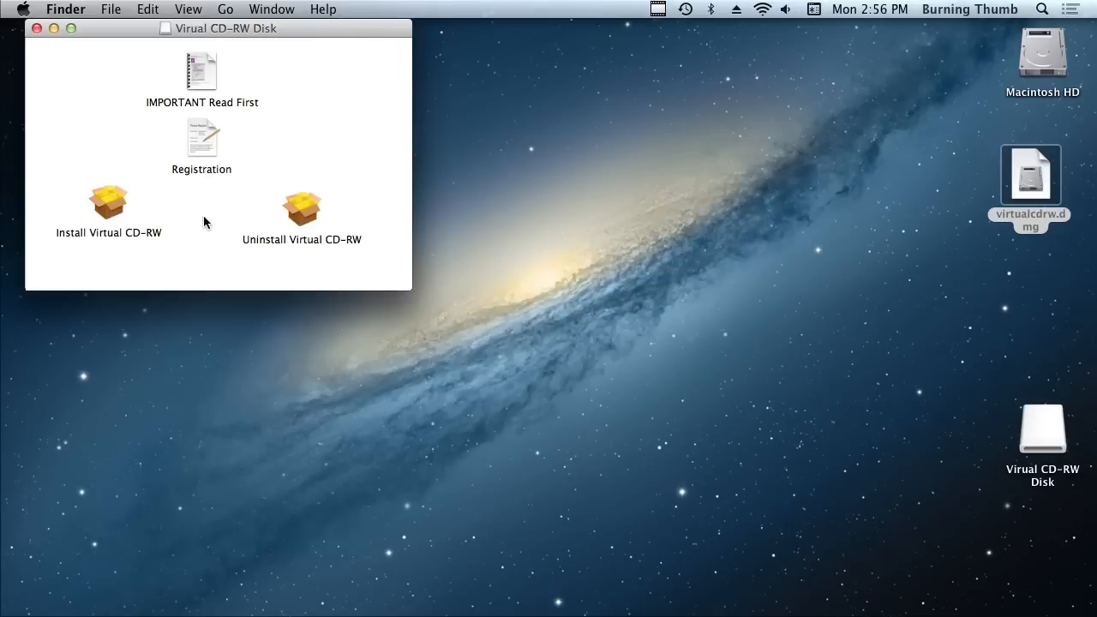
{"action": "mouse_move", "coordinate": [173, 209]}
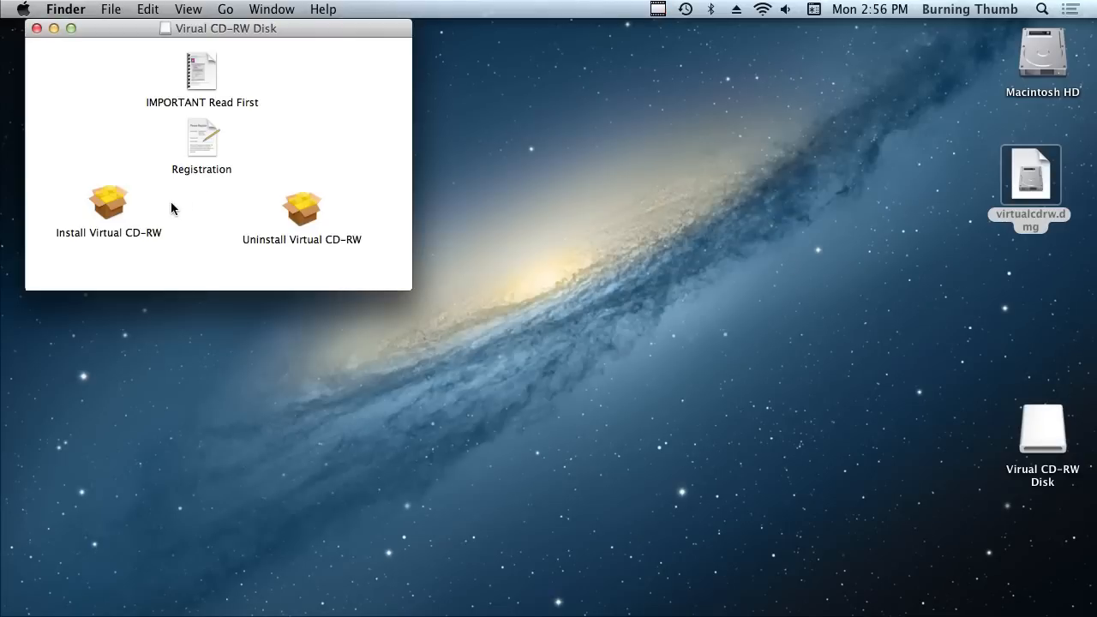
{"action": "mouse_move", "coordinate": [270, 231]}
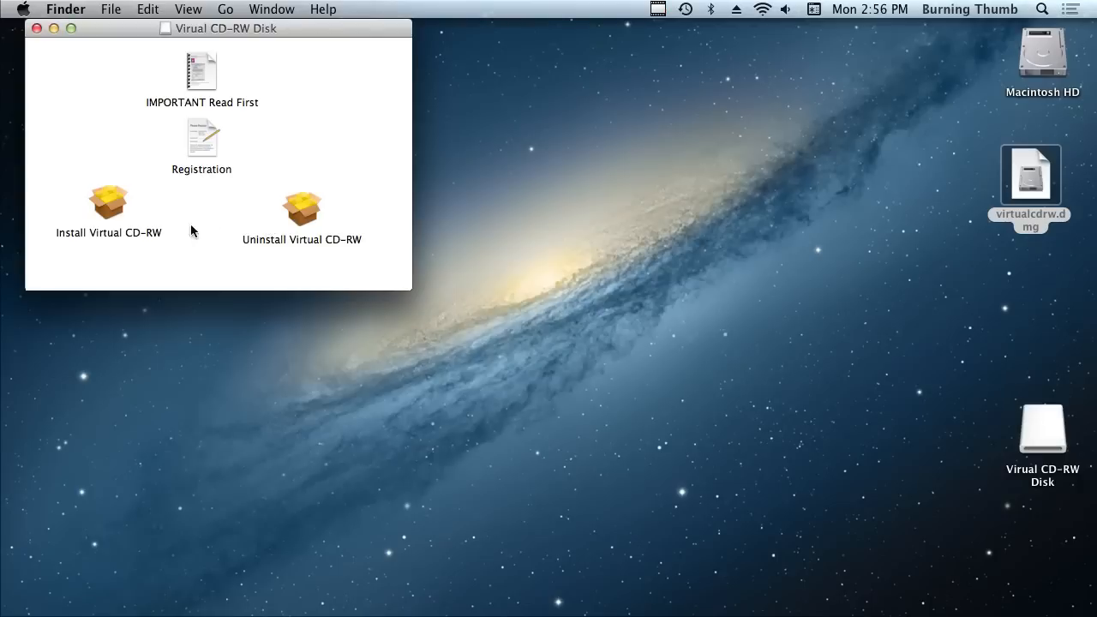
{"action": "mouse_move", "coordinate": [111, 215]}
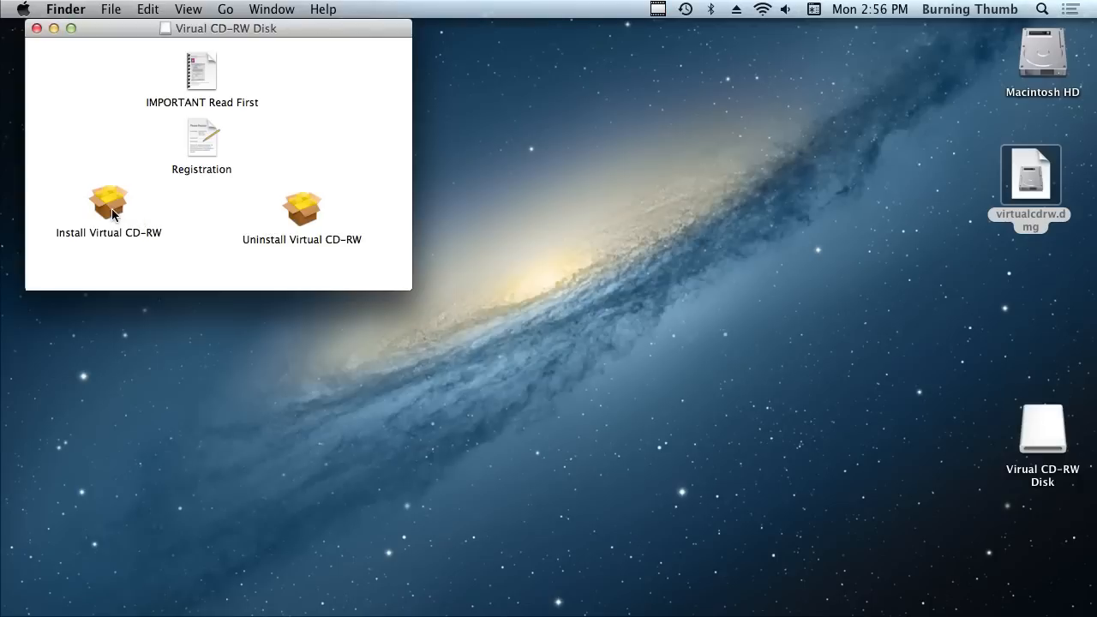
Step: Launch Install Virtual CD-RW, pass the introduction and begin the standard install on Macintosh HD
{"action": "double_click", "coordinate": [110, 202]}
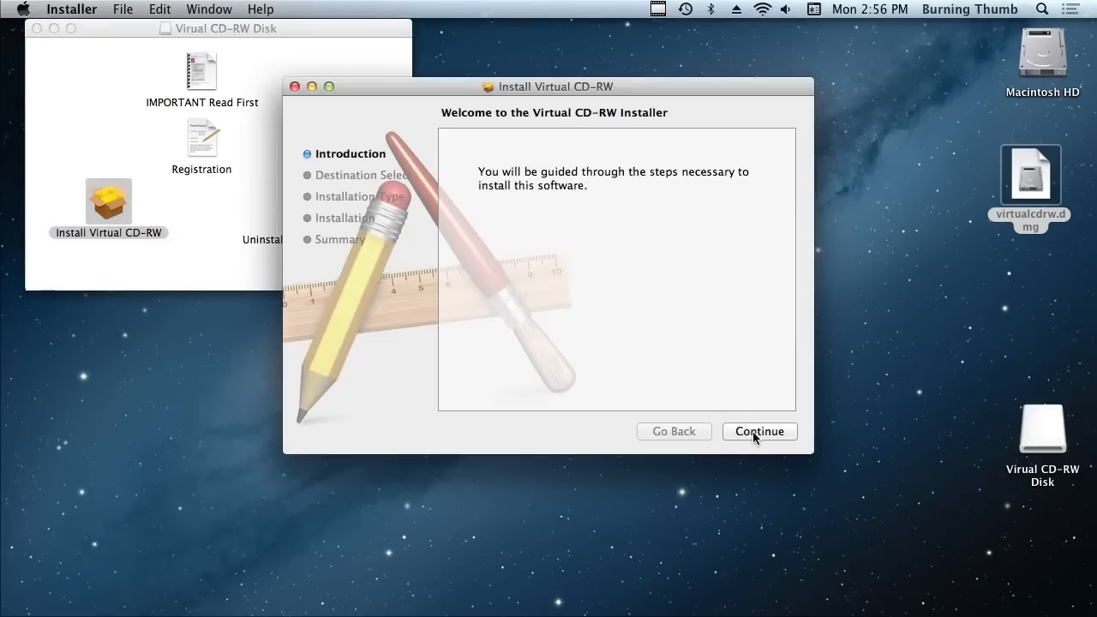
{"action": "left_click", "coordinate": [757, 432]}
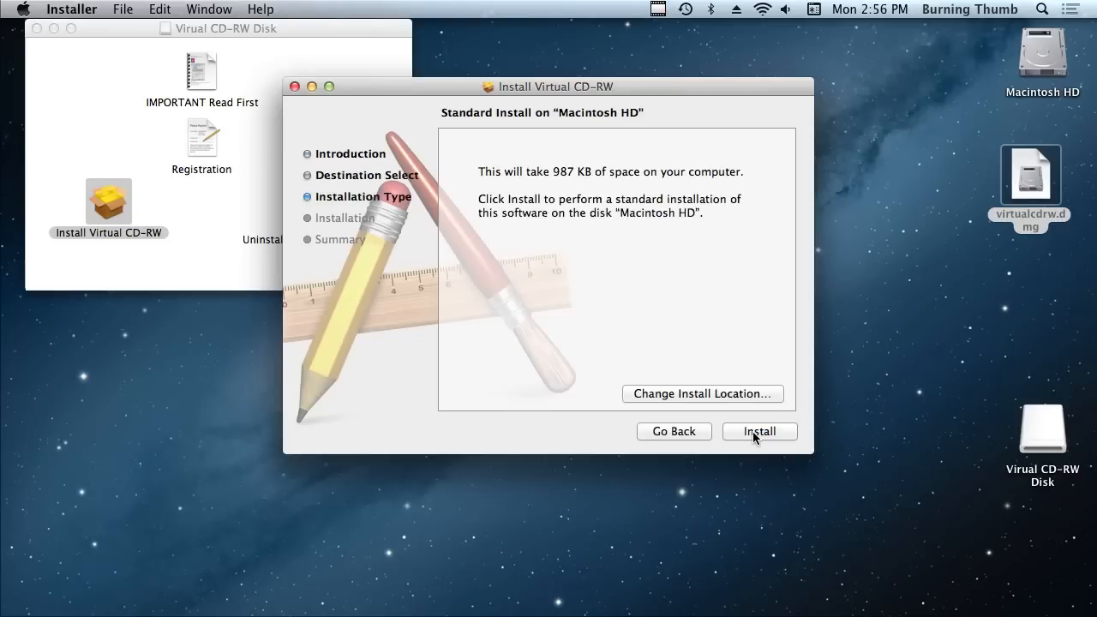
{"action": "left_click", "coordinate": [758, 432]}
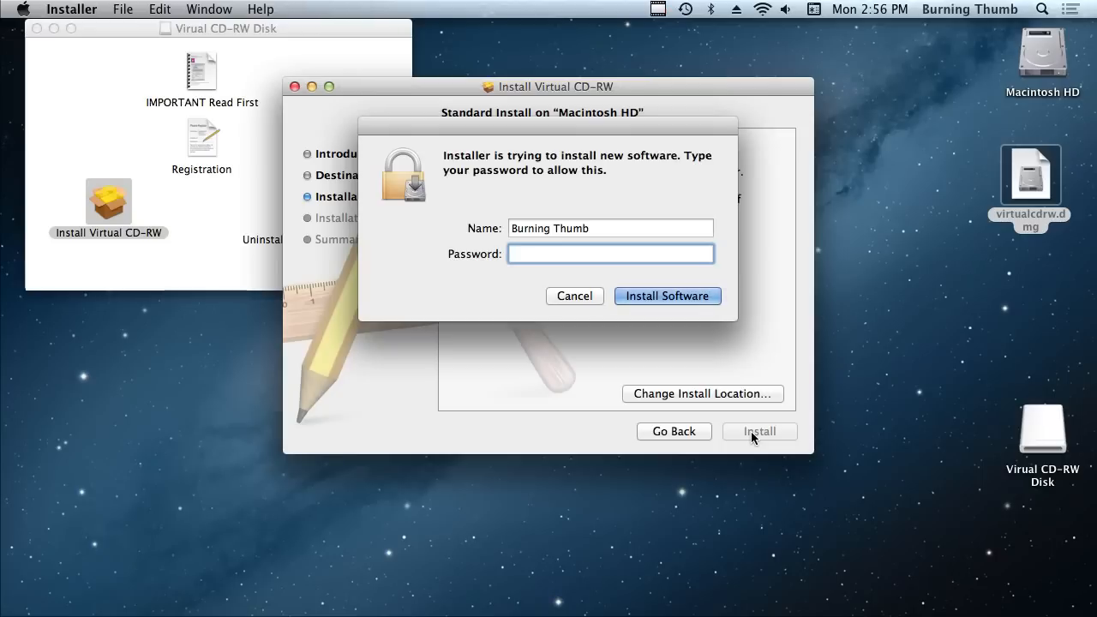
Step: Enter the administrator password and approve with Install Software
{"action": "type", "text": "•"}
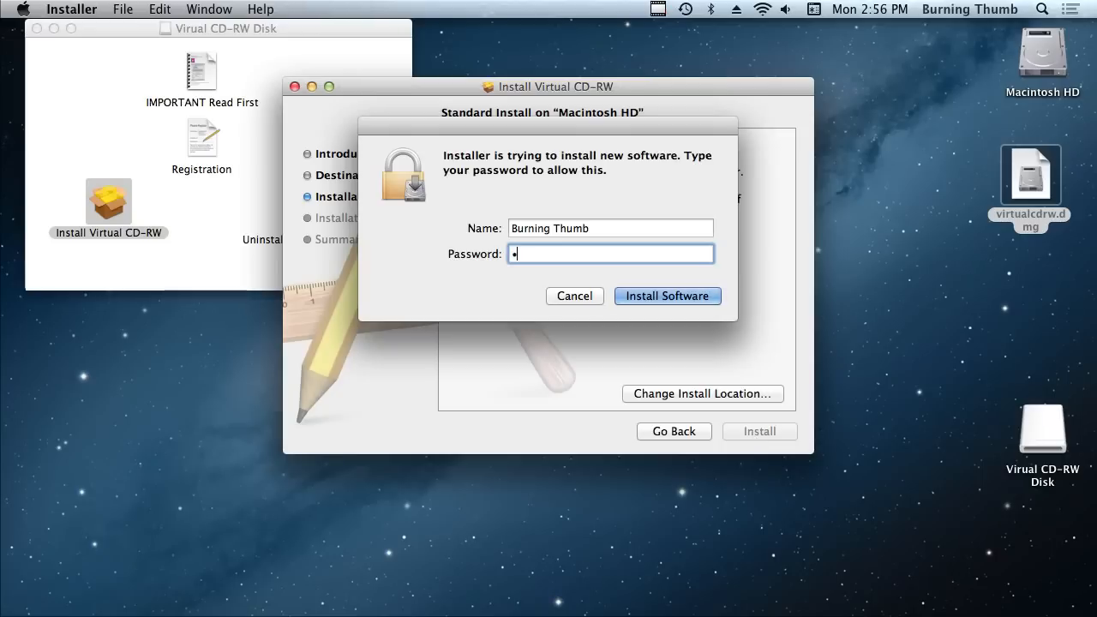
{"action": "type", "text": "password"}
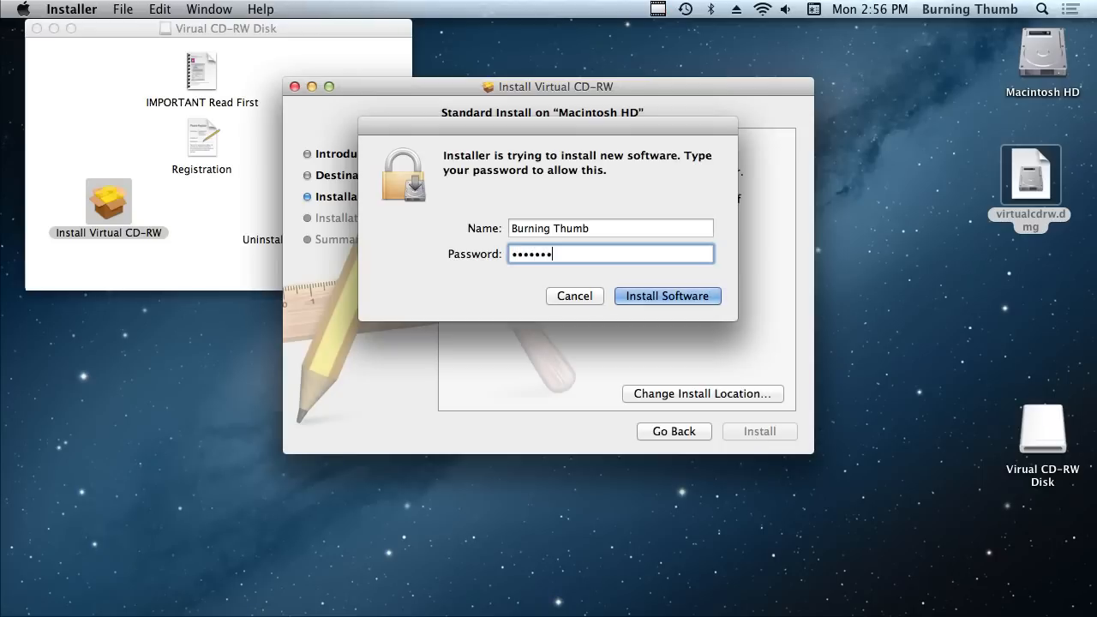
{"action": "left_click", "coordinate": [667, 295]}
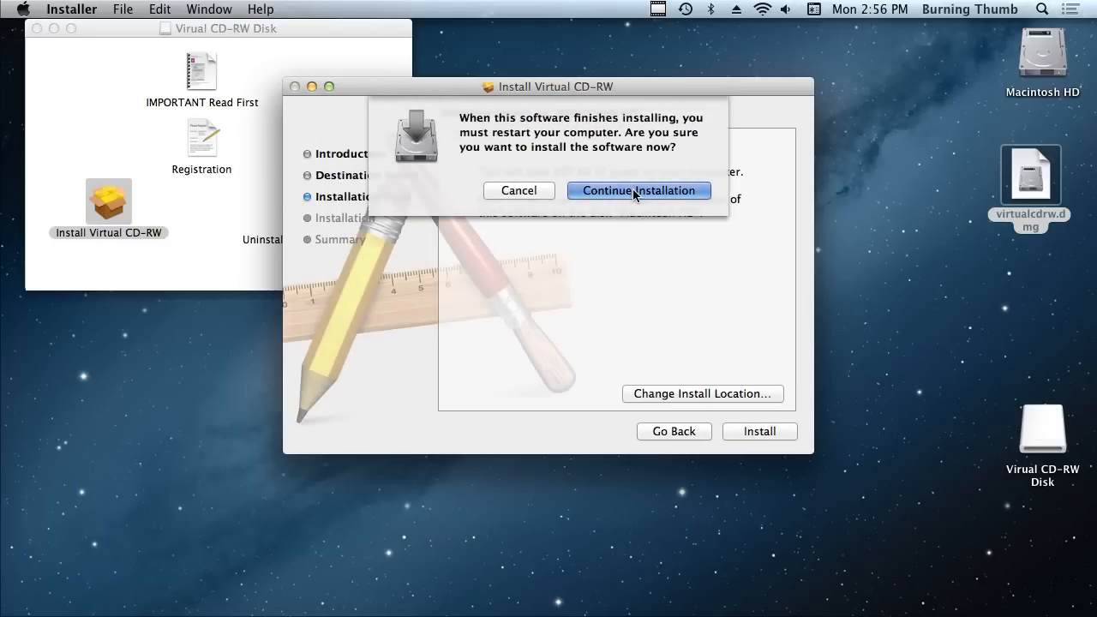
Step: Continue the installation despite the restart warning, then restart the Mac on success
{"action": "left_click", "coordinate": [638, 190]}
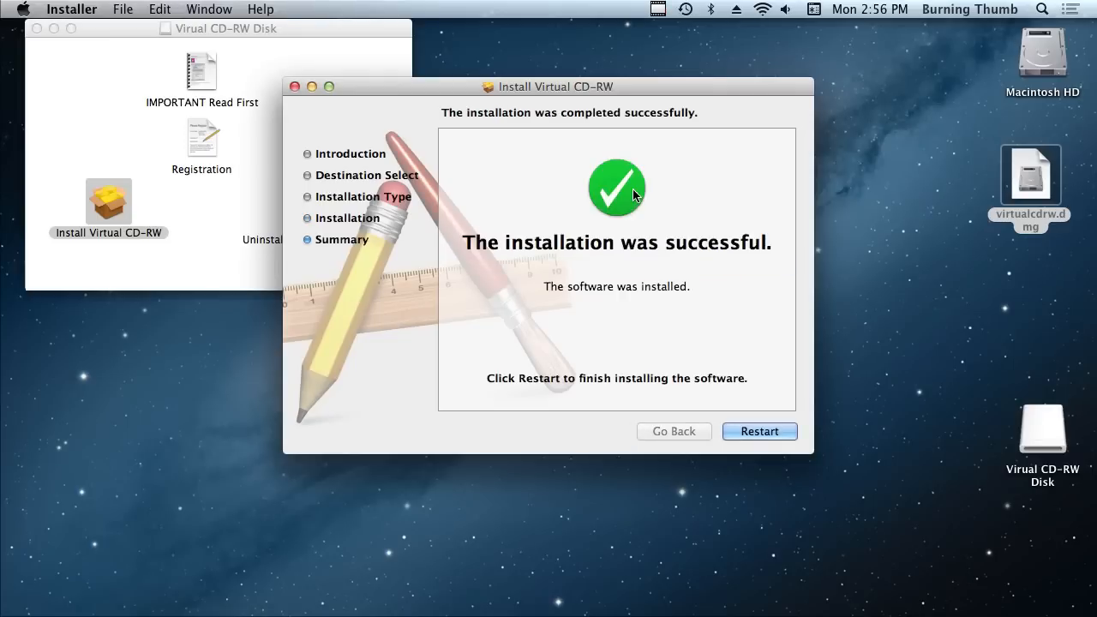
{"action": "mouse_move", "coordinate": [785, 418]}
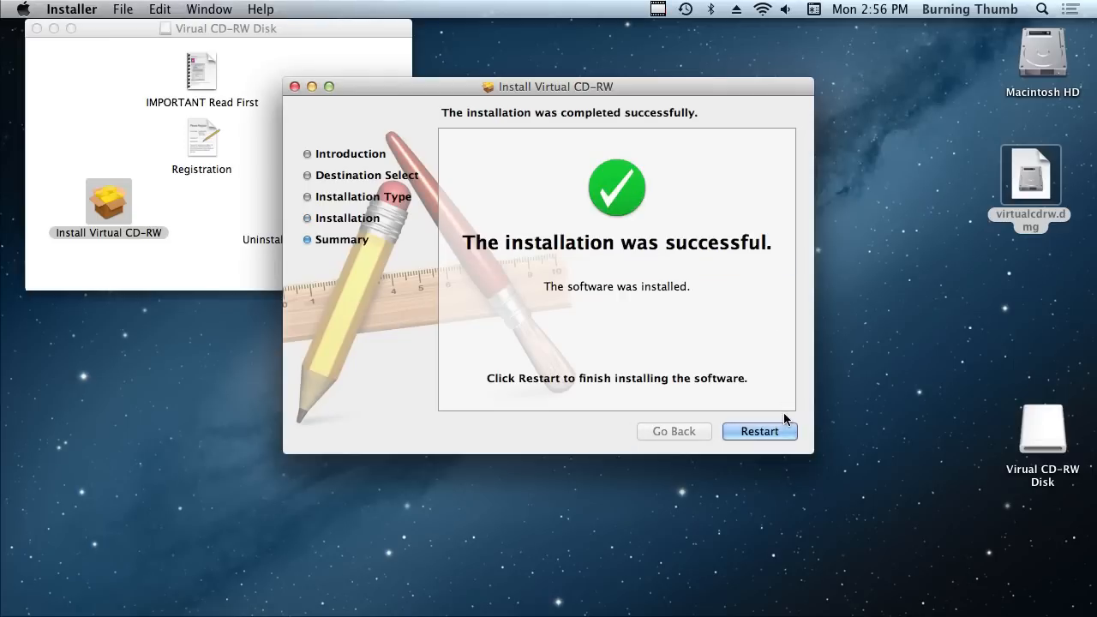
{"action": "mouse_move", "coordinate": [785, 432]}
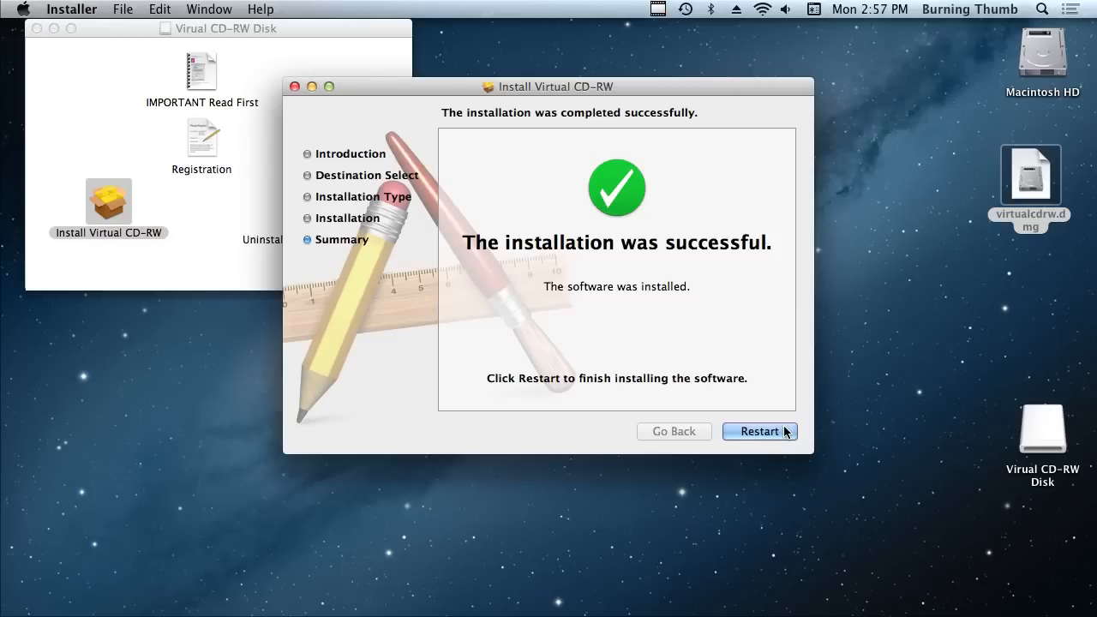
{"action": "left_click", "coordinate": [758, 432]}
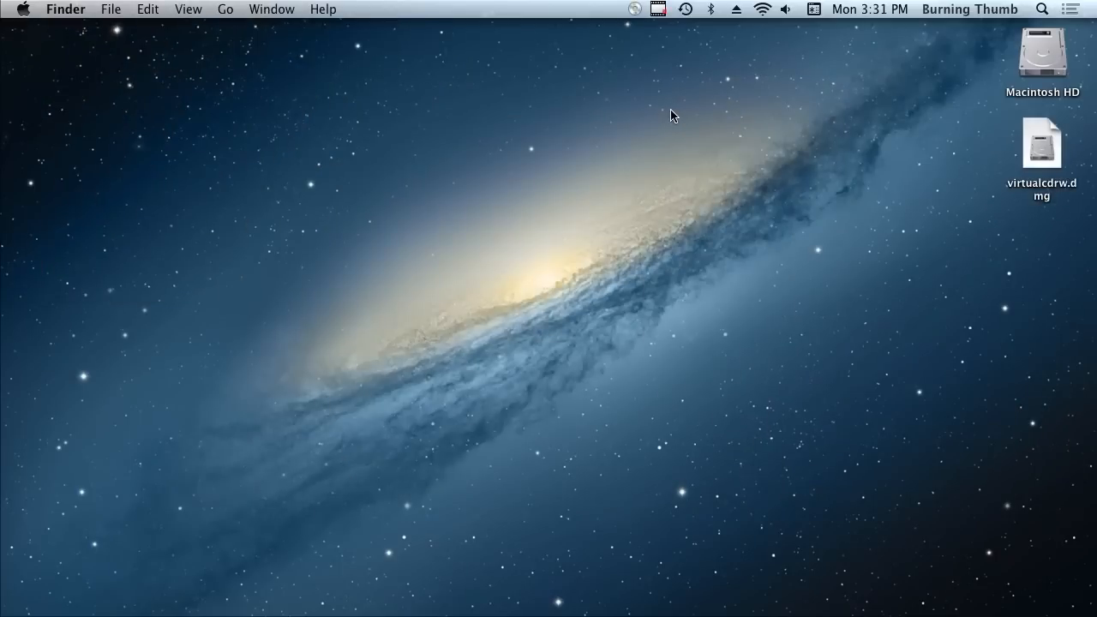
{"action": "mouse_move", "coordinate": [635, 24]}
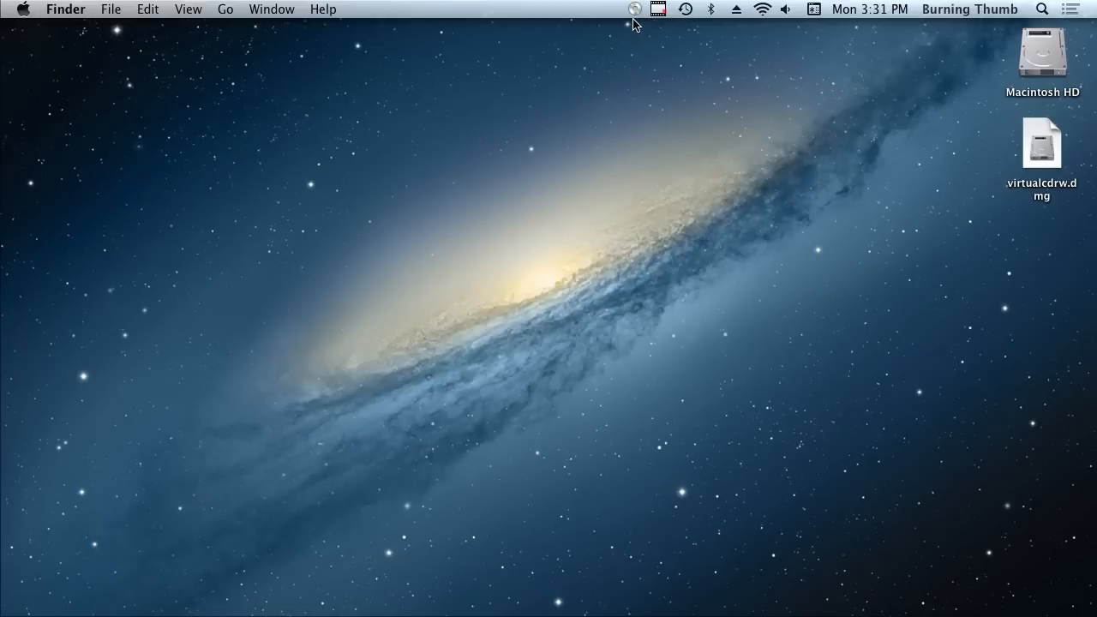
Step: Check the new Virtual CD-RW menu bar icon and remount virtualcdrw.dmg
{"action": "left_click", "coordinate": [634, 10]}
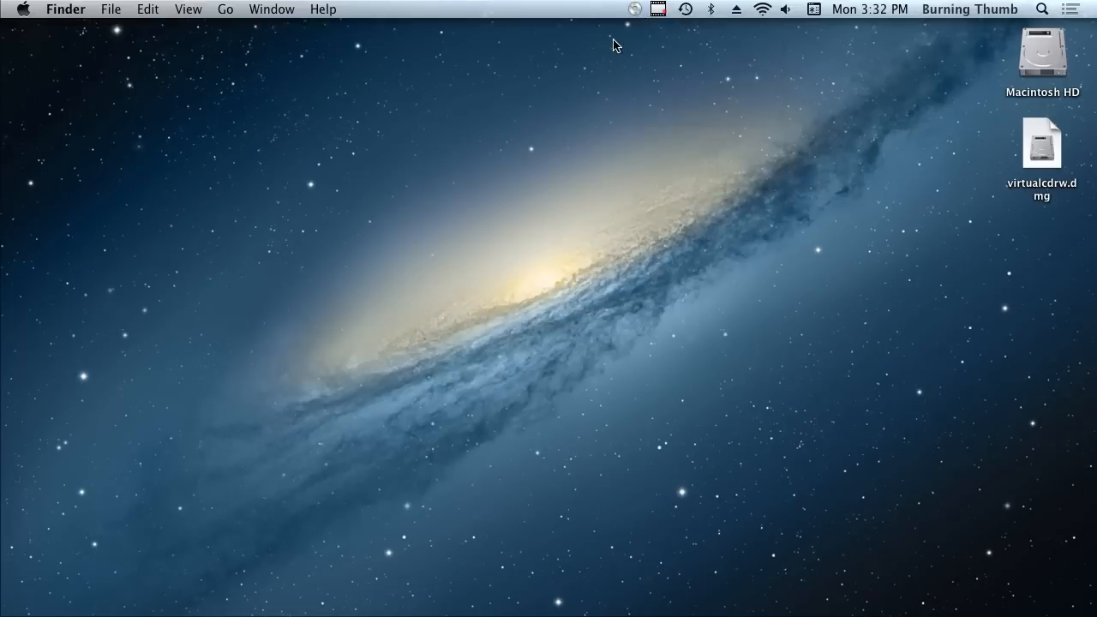
{"action": "double_click", "coordinate": [1043, 144]}
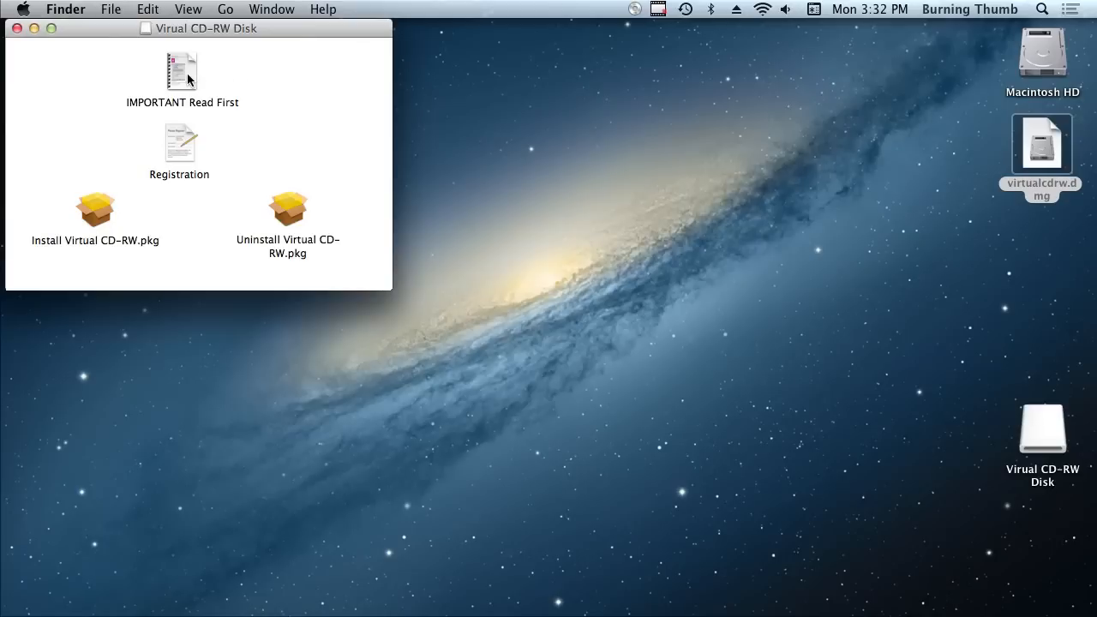
{"action": "double_click", "coordinate": [182, 70]}
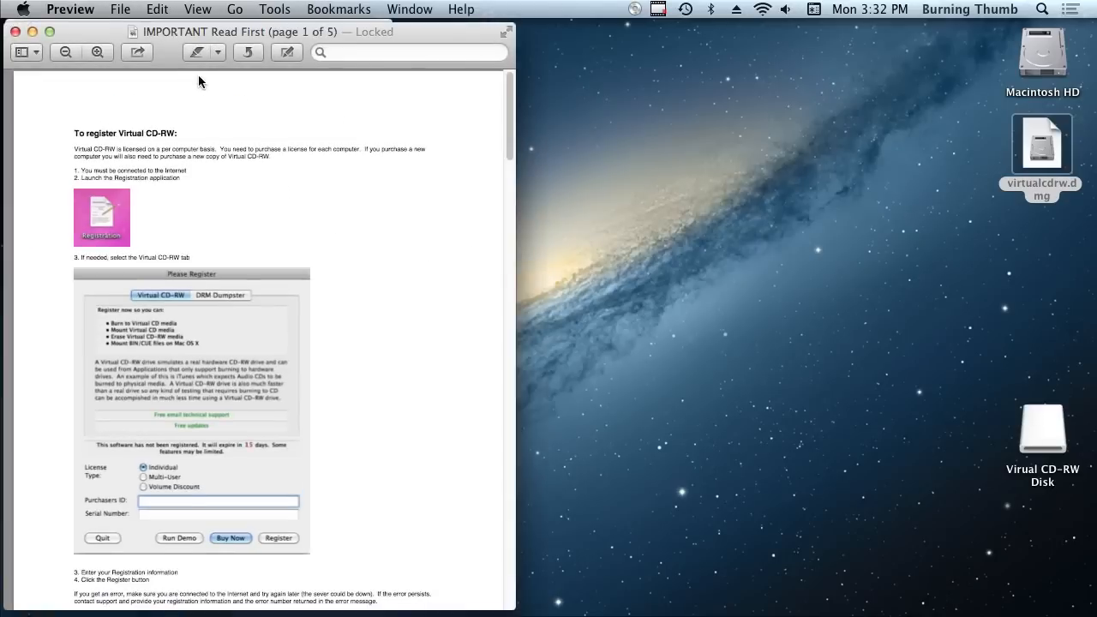
{"action": "scroll", "scroll_direction": "down", "scroll_amount": 3}
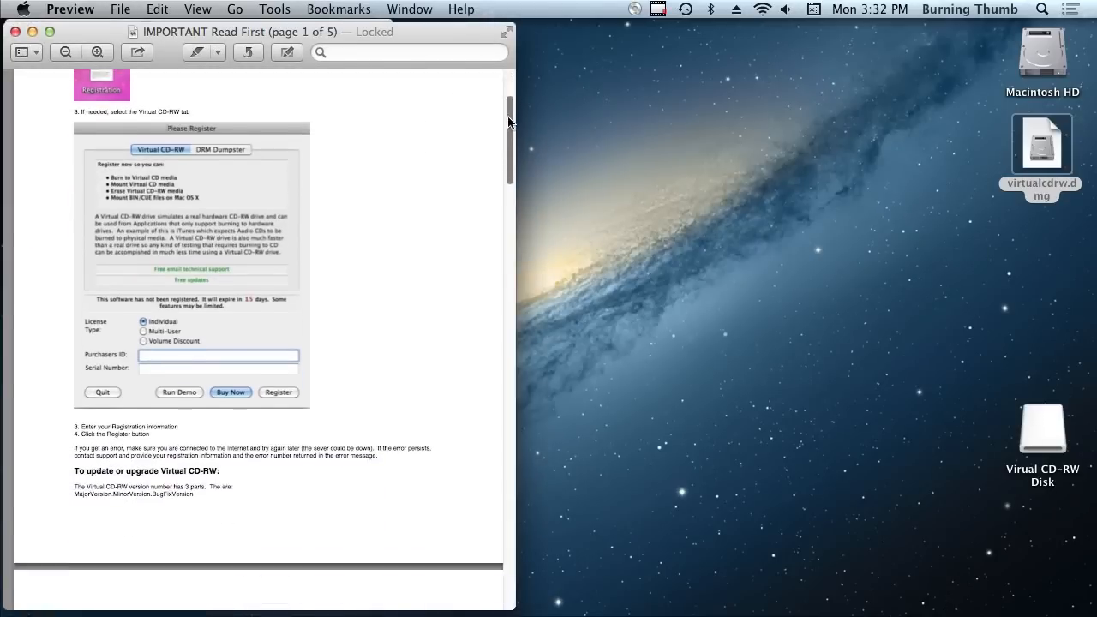
{"action": "scroll", "scroll_direction": "down", "scroll_amount": 3}
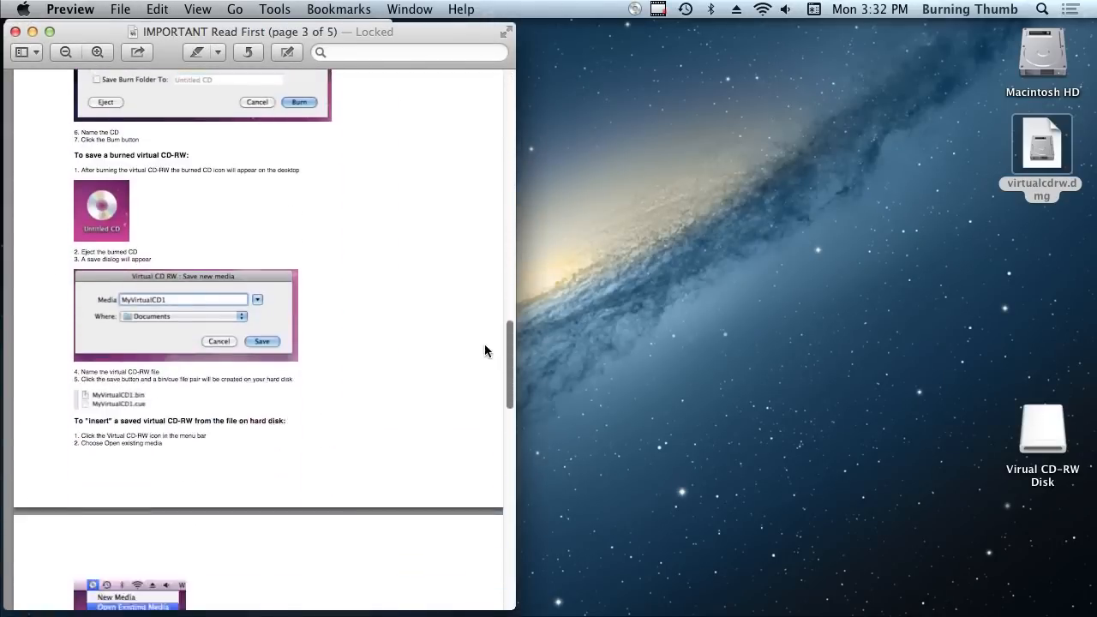
{"action": "scroll", "scroll_direction": "down", "scroll_amount": 3}
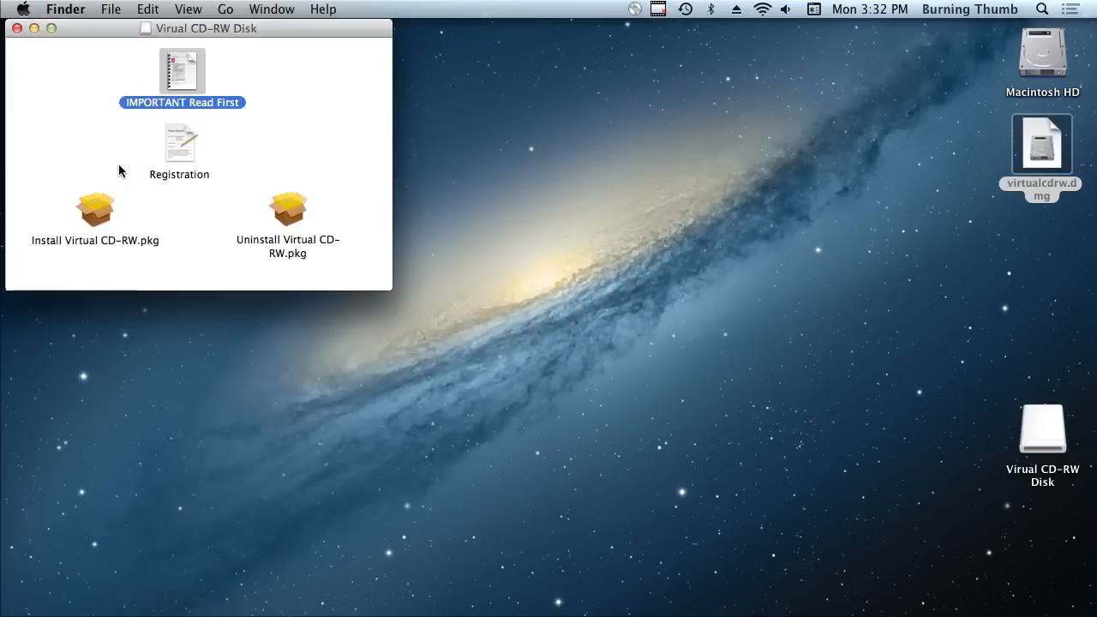
Step: Launch the Registration app from the Virtual CD-RW Disk, reaching the downloaded-app warning
{"action": "left_click", "coordinate": [257, 159]}
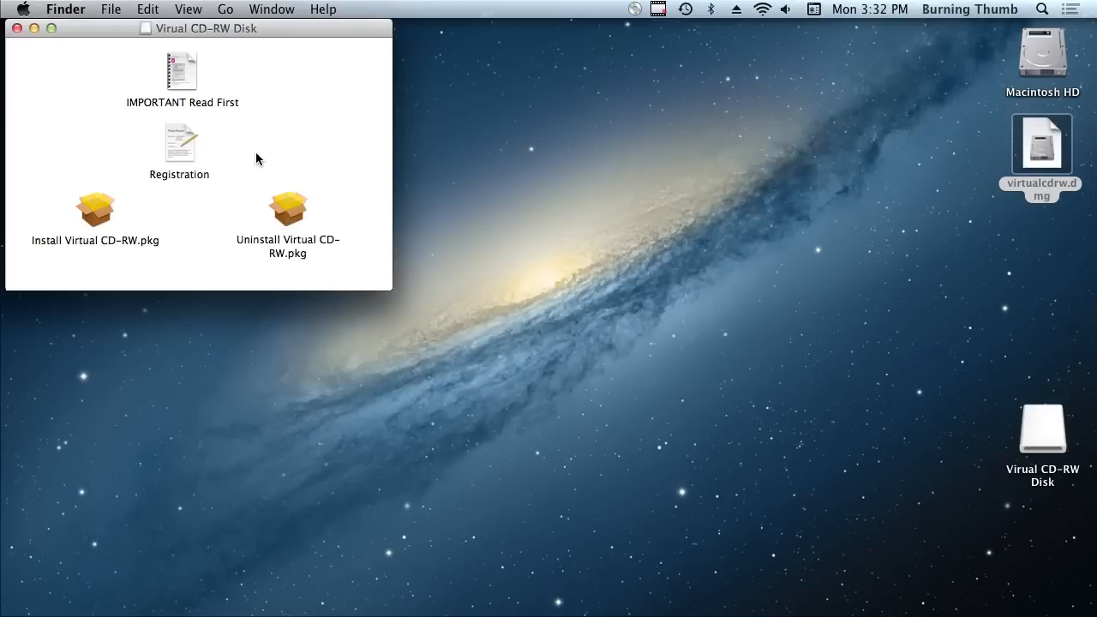
{"action": "mouse_move", "coordinate": [180, 151]}
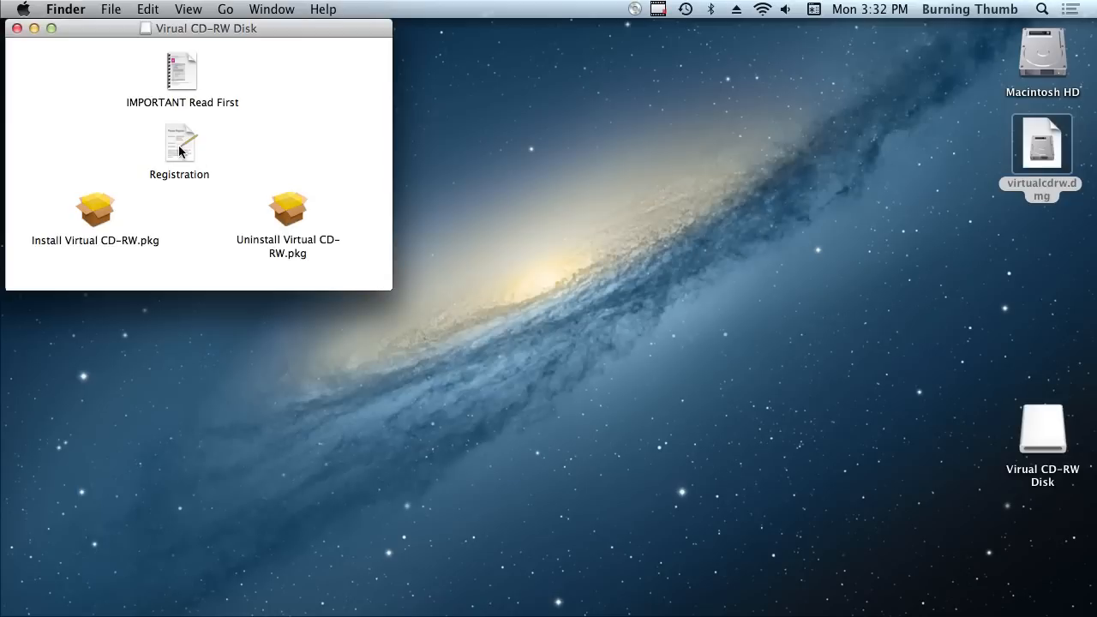
{"action": "double_click", "coordinate": [178, 141]}
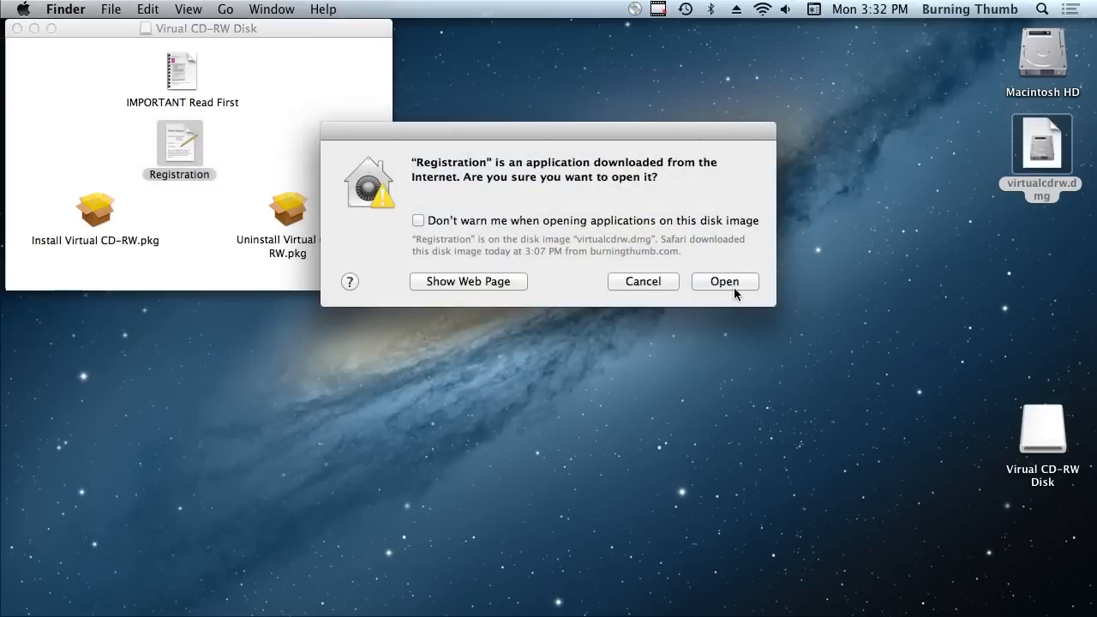
Step: Confirm opening Registration, see Virtual CD-RW successfully registered, then quit Registration
{"action": "left_click", "coordinate": [723, 281]}
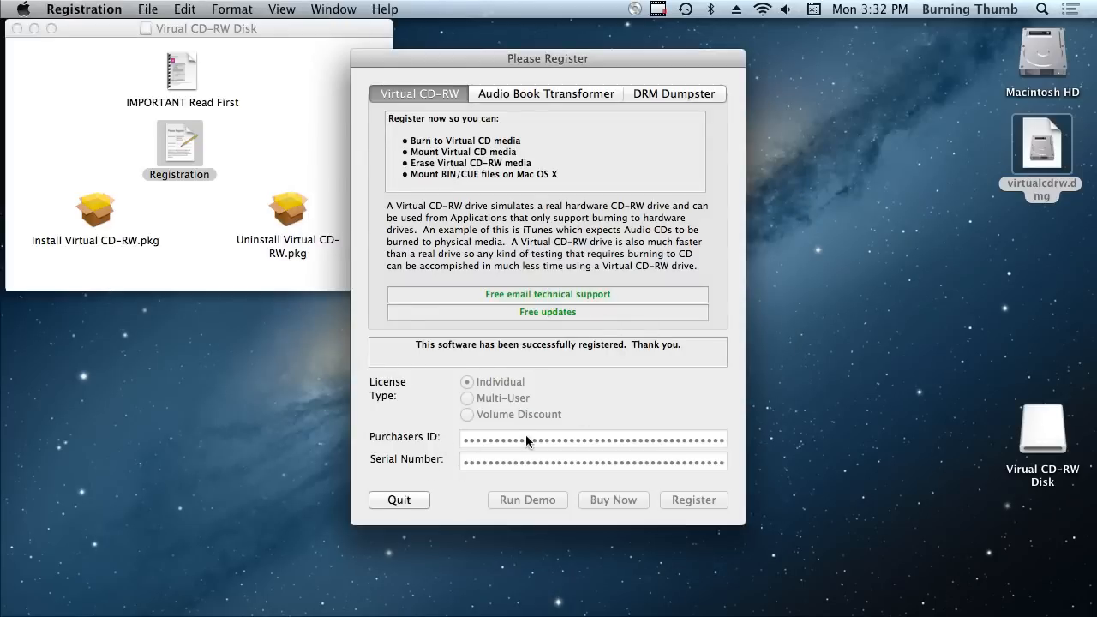
{"action": "mouse_move", "coordinate": [526, 466]}
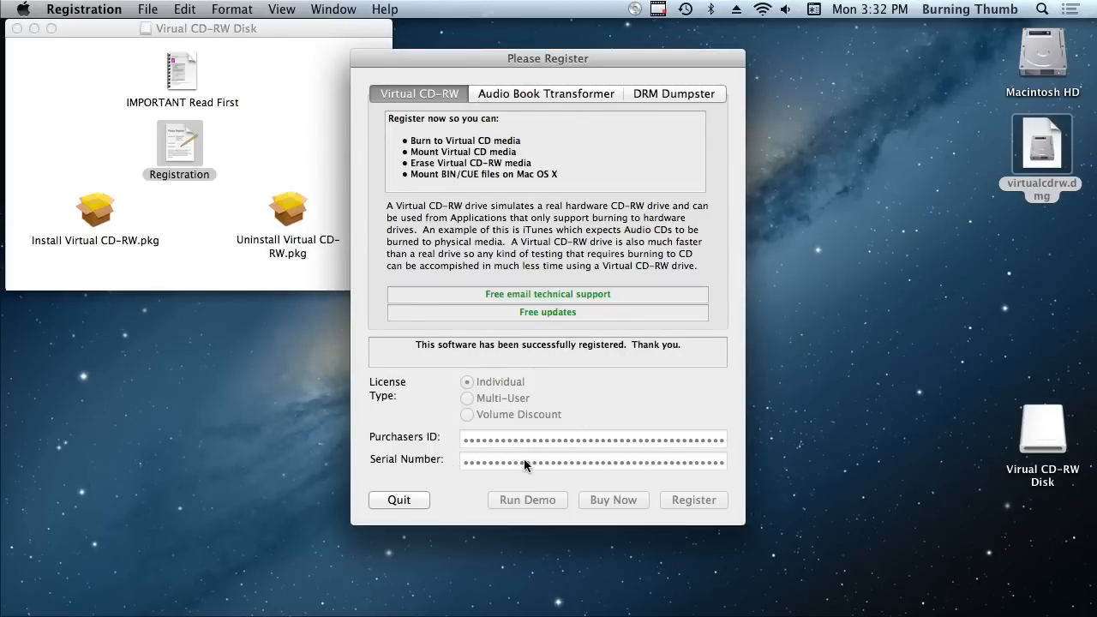
{"action": "mouse_move", "coordinate": [689, 500]}
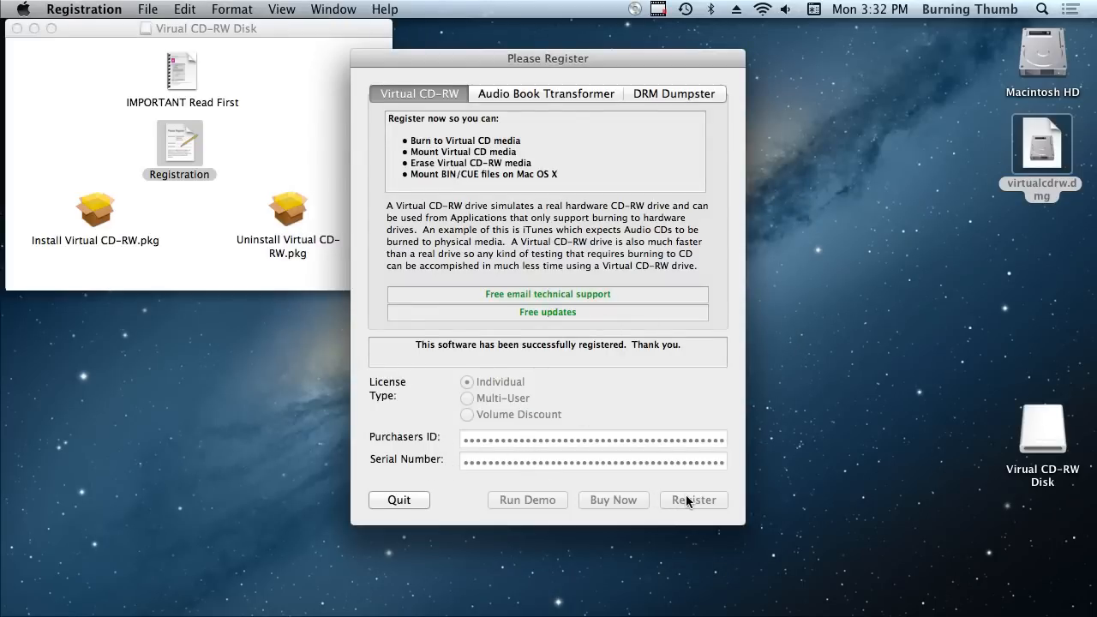
{"action": "left_click", "coordinate": [83, 9]}
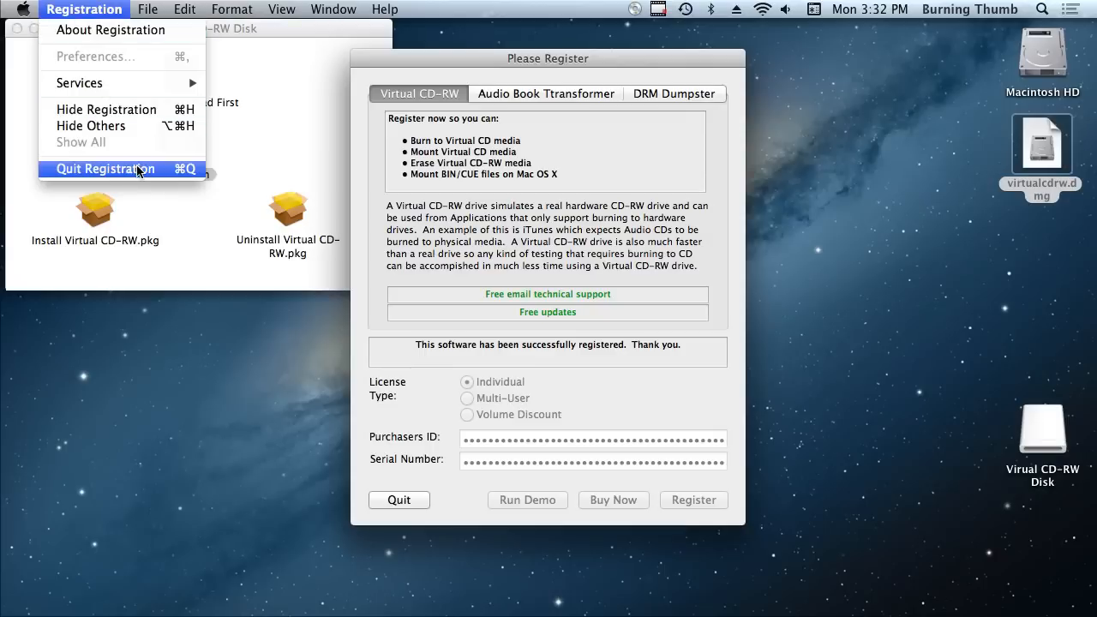
{"action": "left_click", "coordinate": [103, 168]}
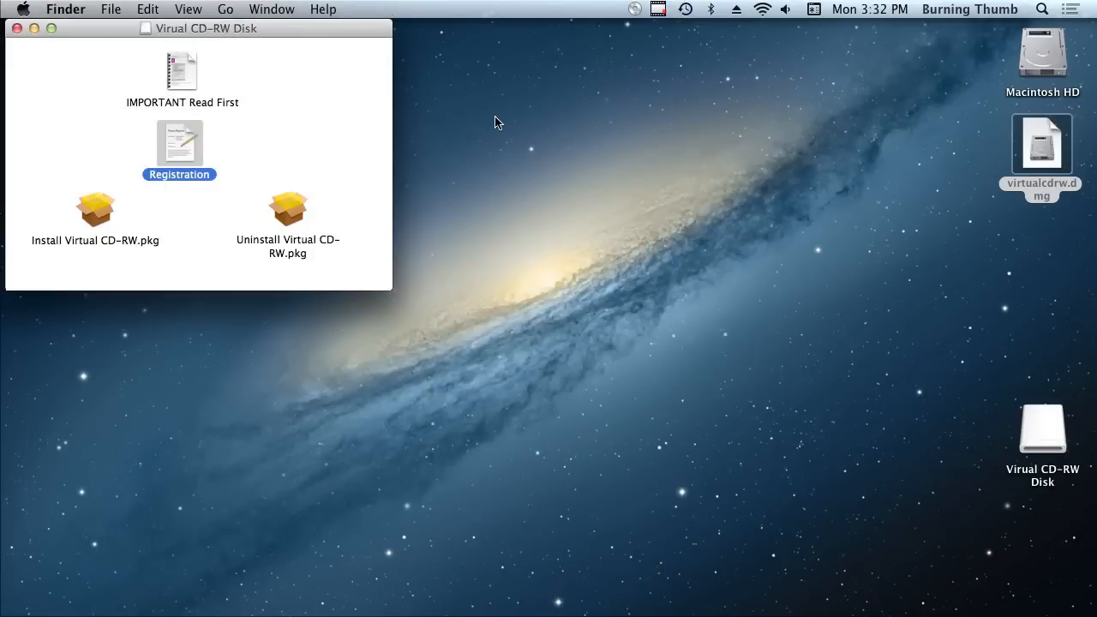